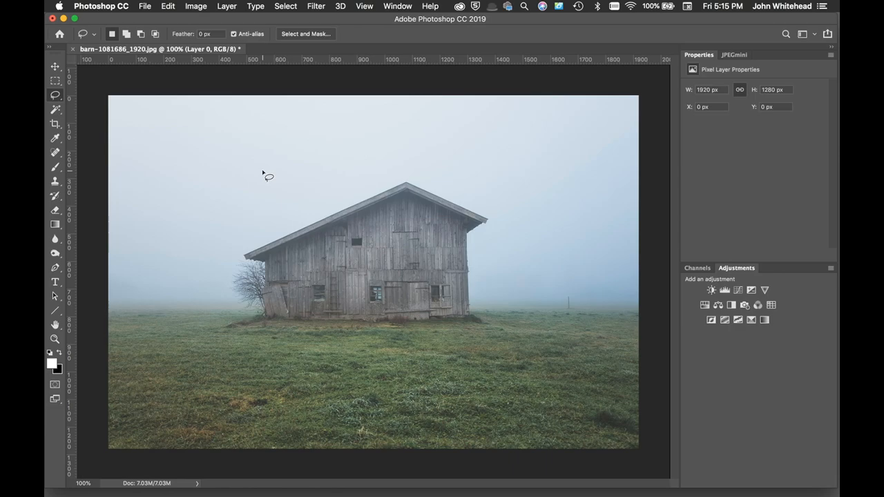
mouse_move(254, 180)
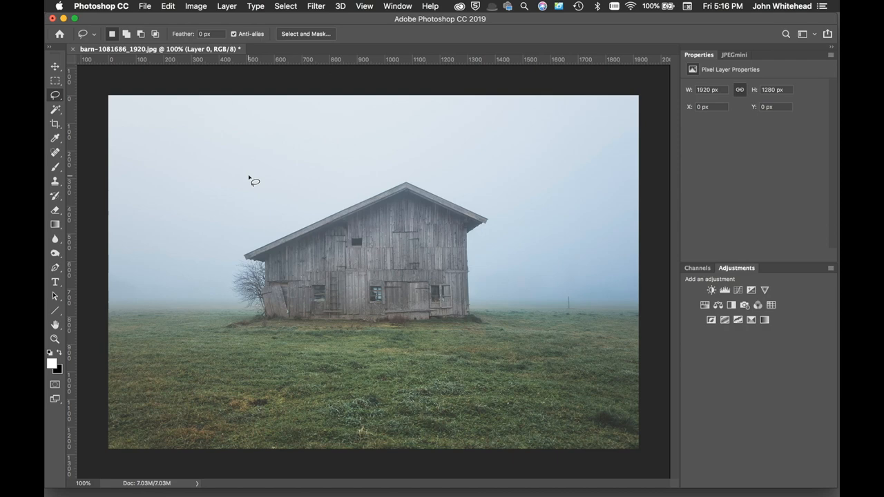
mouse_move(54, 123)
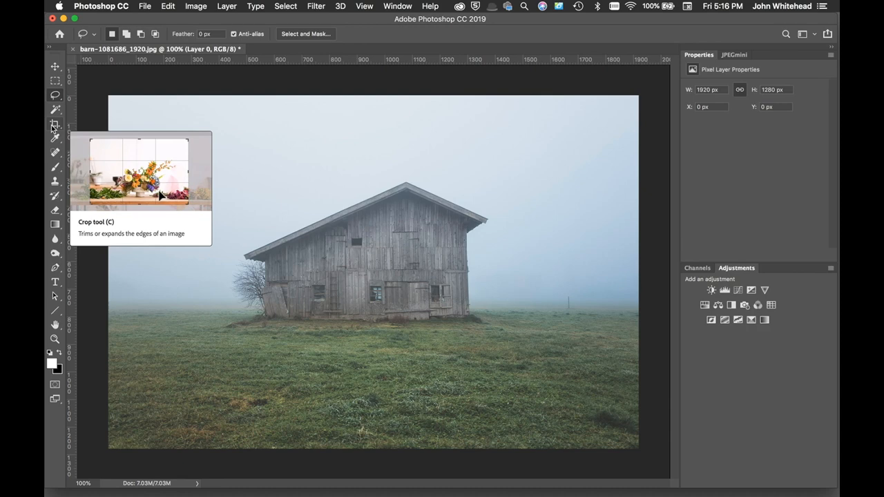
Start a crop frame over the whole barn photo and browse the crop ratio presets
click(55, 124)
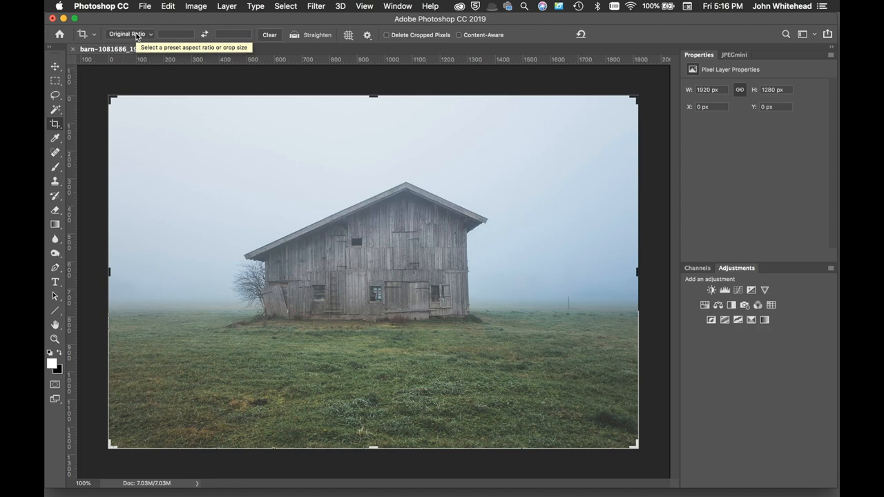
drag(108, 96, 150, 125)
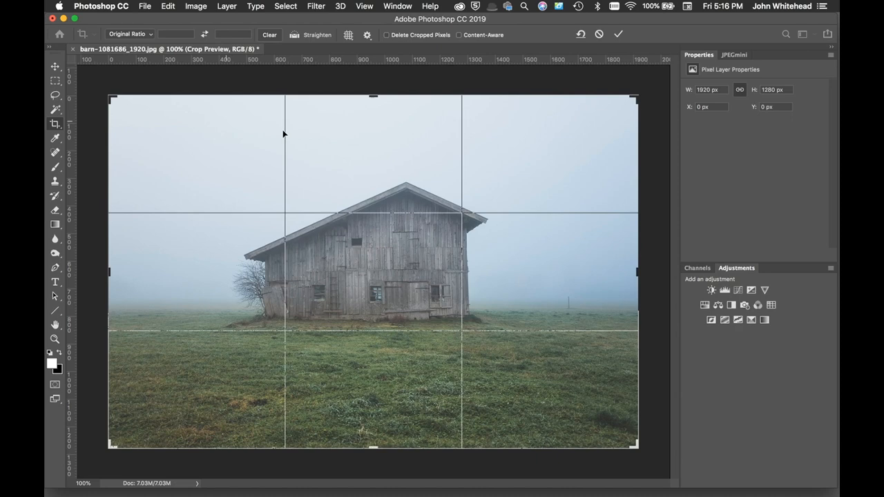
click(127, 34)
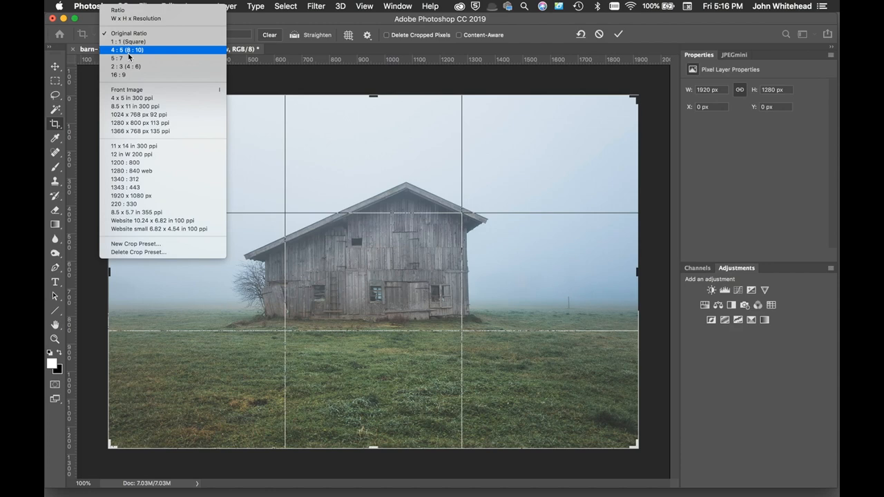
Constrain the crop to 4:5 (8:10), swap it to landscape, and reopen the presets
click(126, 49)
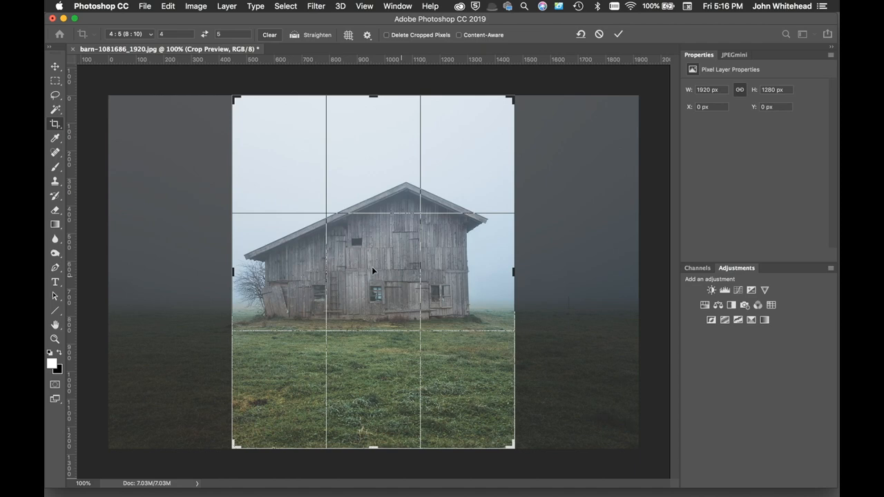
click(204, 35)
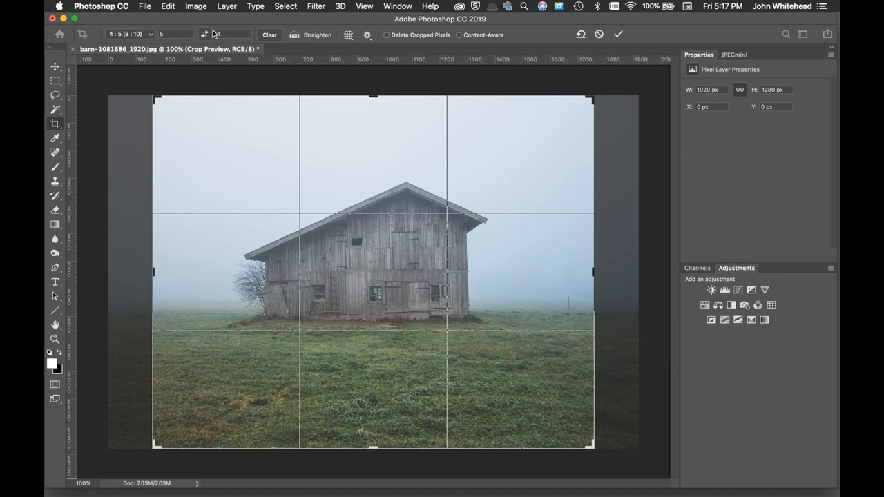
click(128, 34)
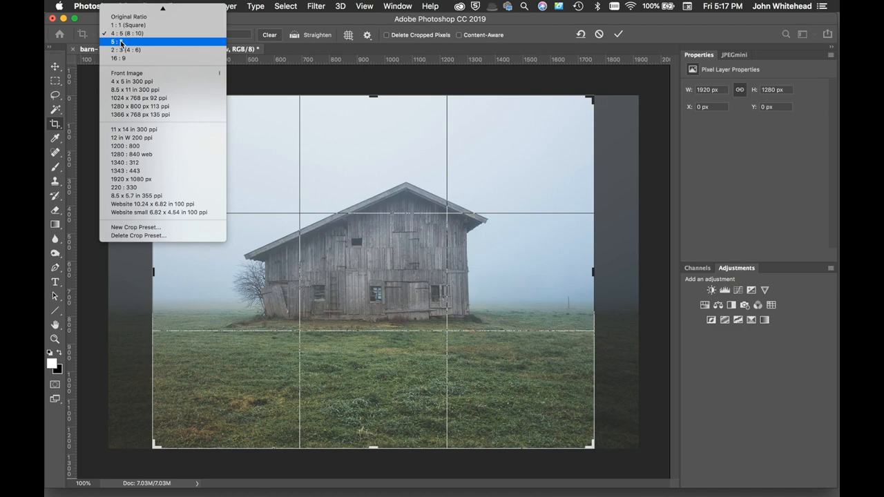
Apply a 5:7 crop, check its 914 × 1280 px size, then restore 1920 × 1280
click(124, 41)
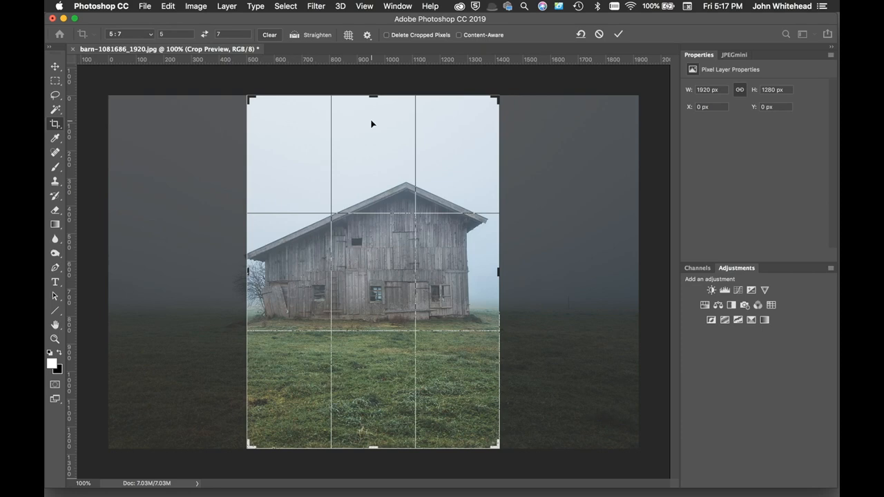
click(195, 6)
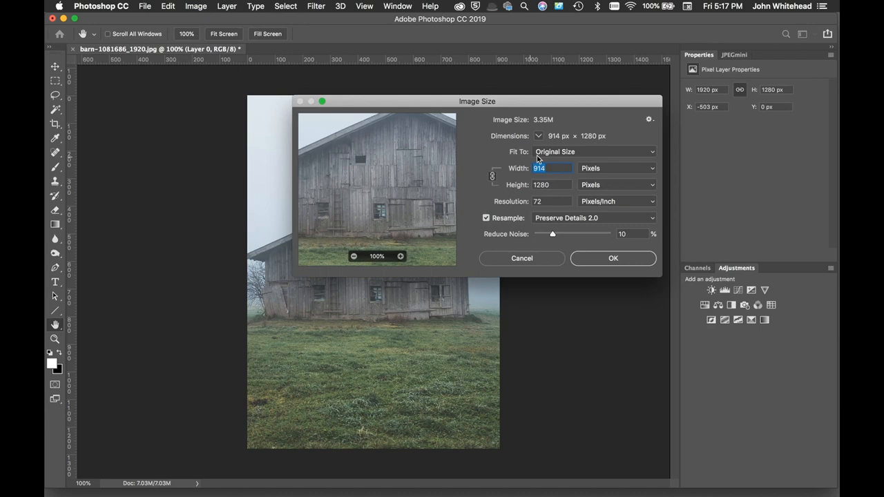
click(614, 167)
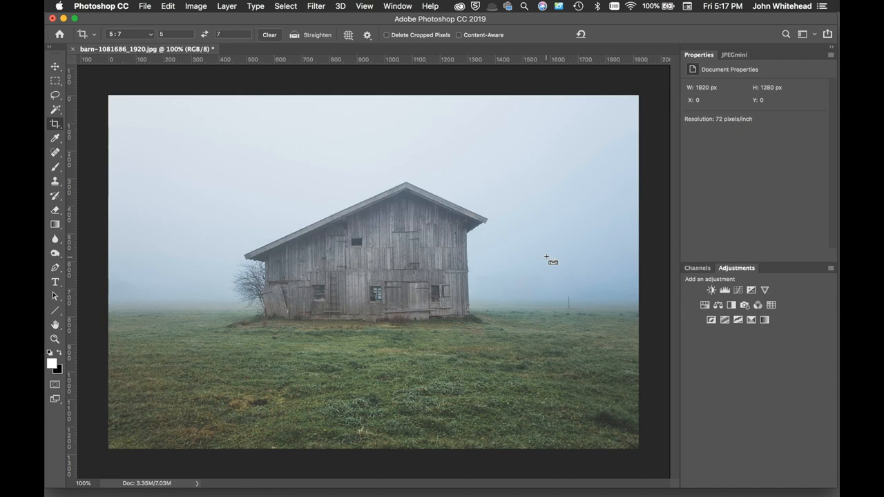
Switch the crop preset to W x H x Resolution for 6 × 4 in at 300 px/in
click(129, 34)
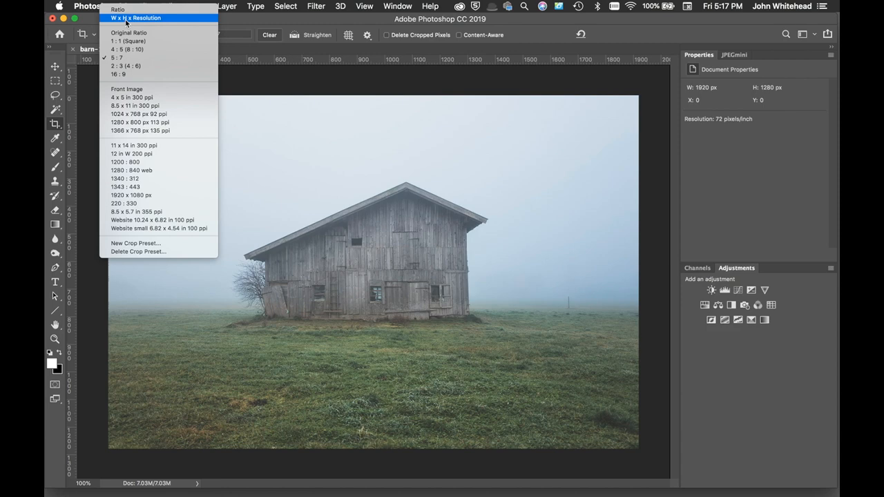
click(135, 18)
text(300)
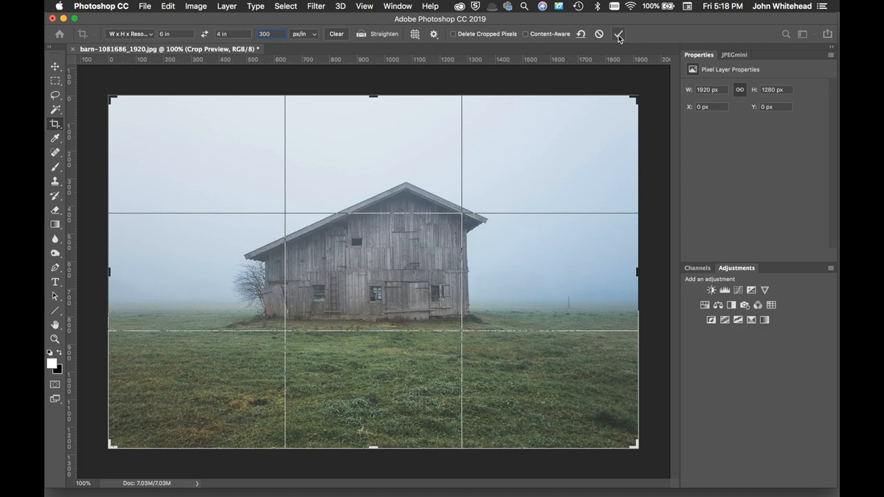
Commit the 6 × 4 in crop and verify 1800 × 1200 px in Image Size, in inches
click(619, 34)
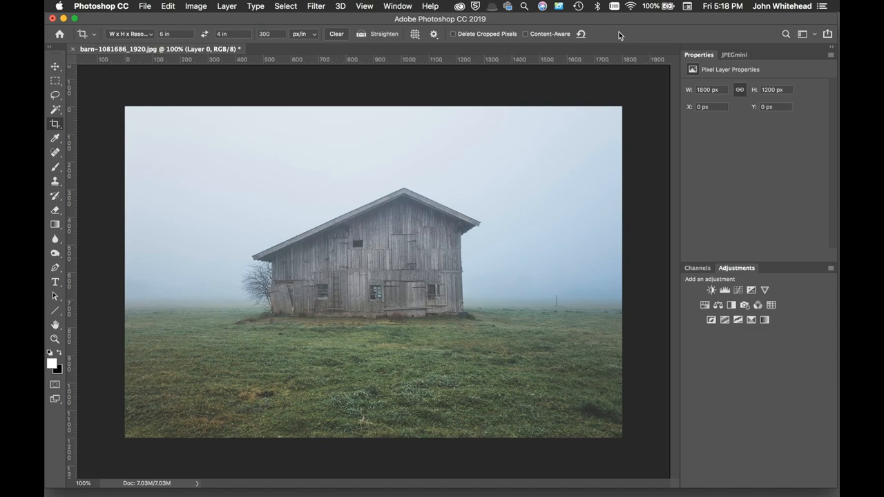
click(195, 6)
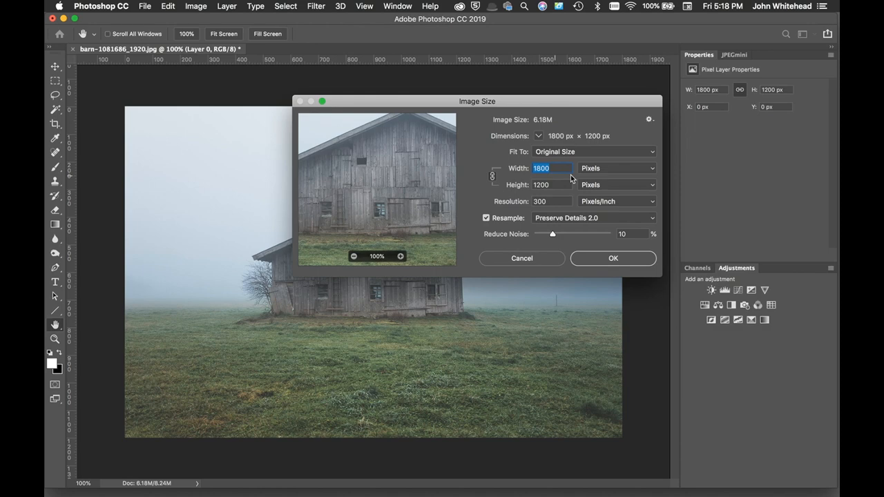
click(614, 168)
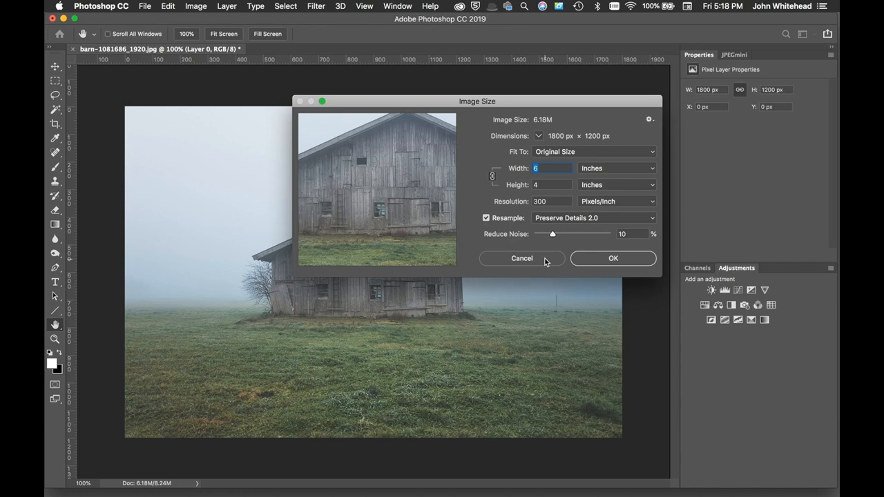
click(522, 257)
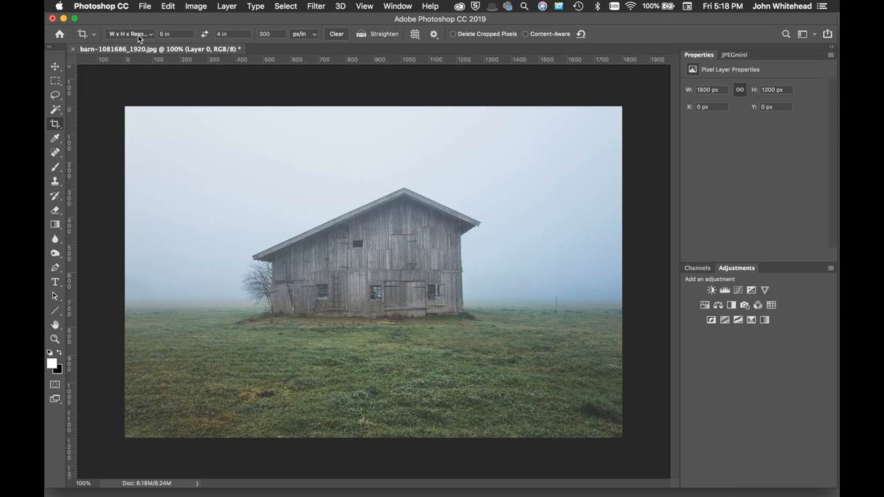
Apply an unconstrained freehand crop of 1127 × 1089 px, then return to 1800 × 1200 px
click(130, 33)
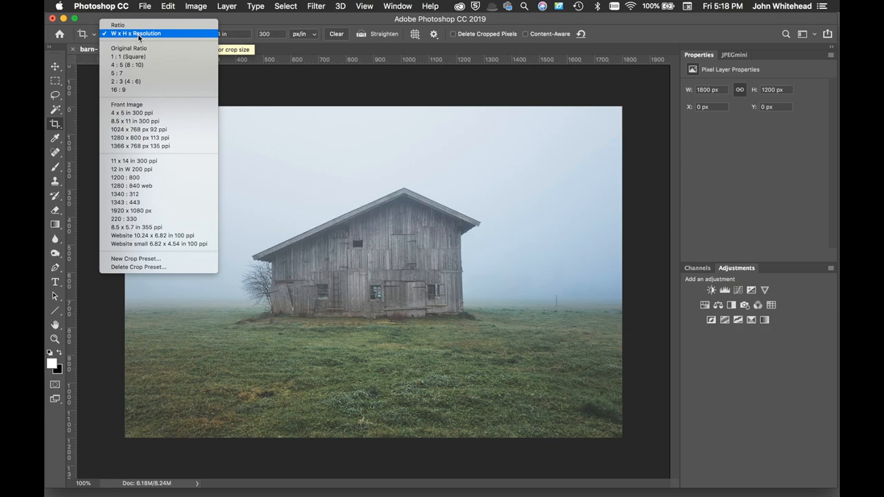
mouse_move(169, 19)
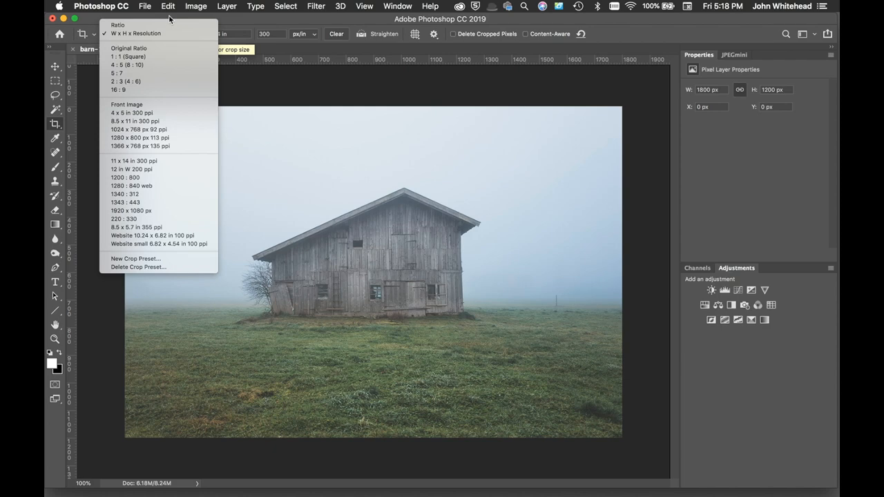
click(116, 72)
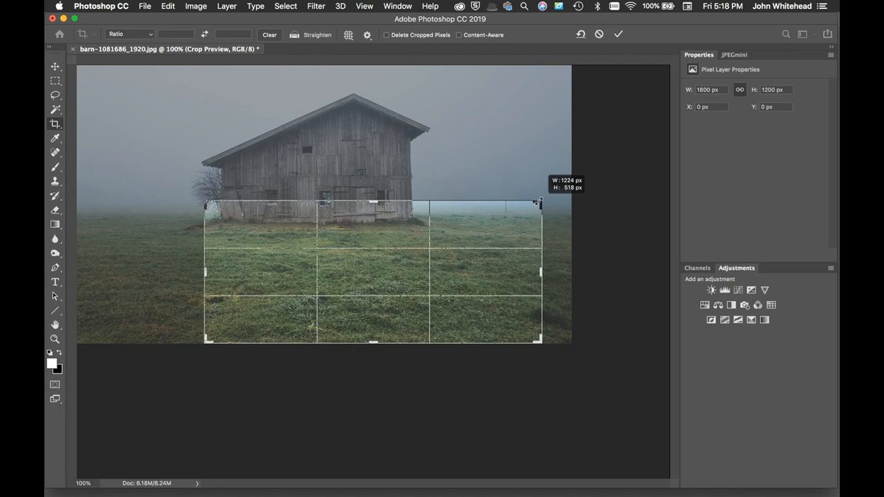
click(617, 34)
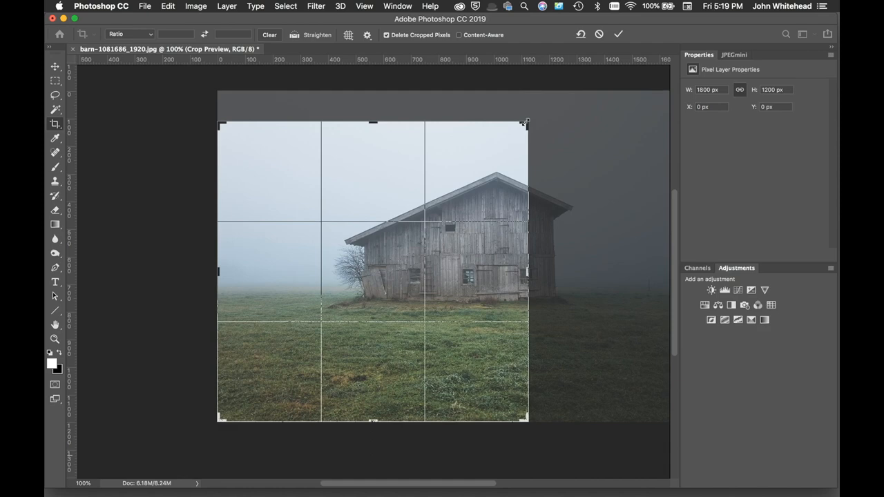
click(618, 34)
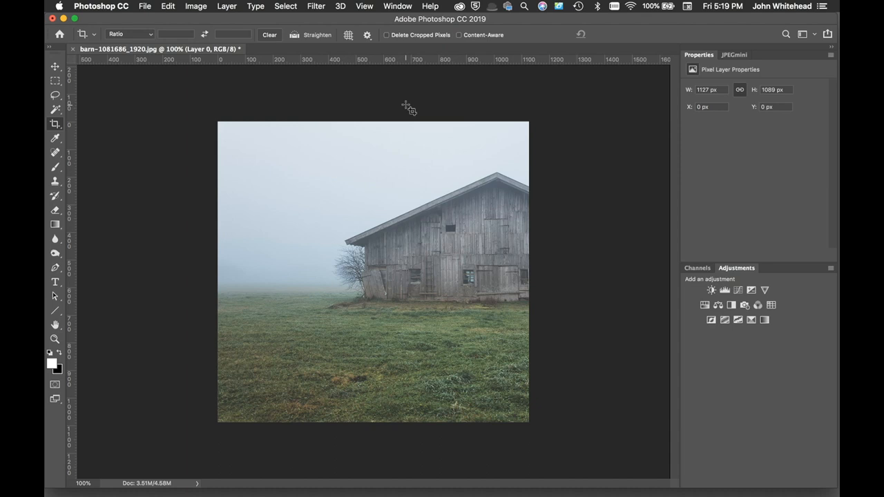
click(55, 124)
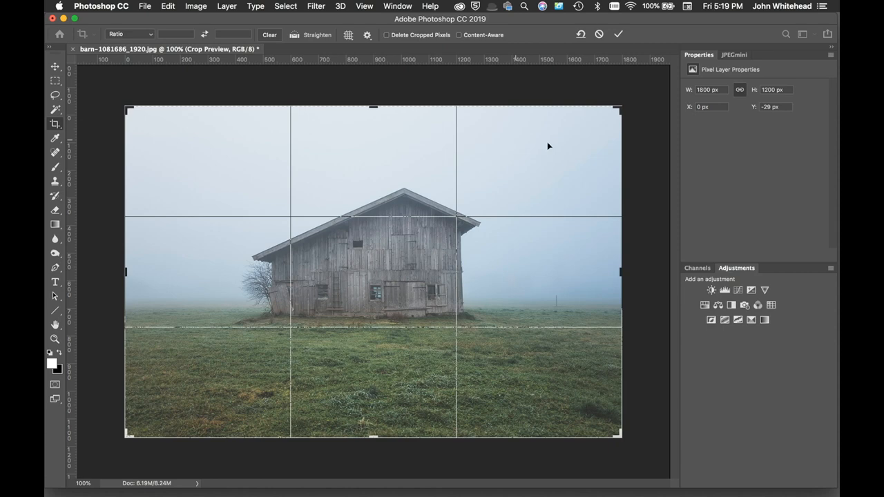
mouse_move(461, 38)
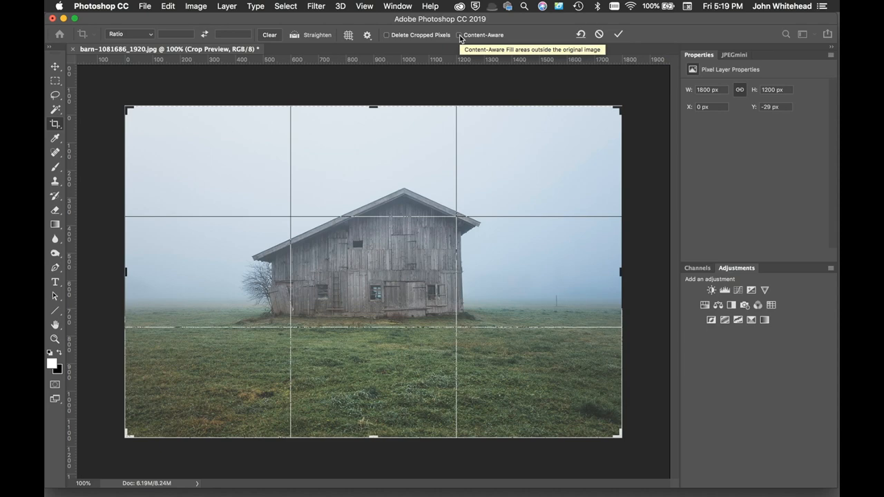
Extend the crop past the right edge and commit with Content-Aware fill, giving 2020 × 1233 px
drag(619, 271, 640, 272)
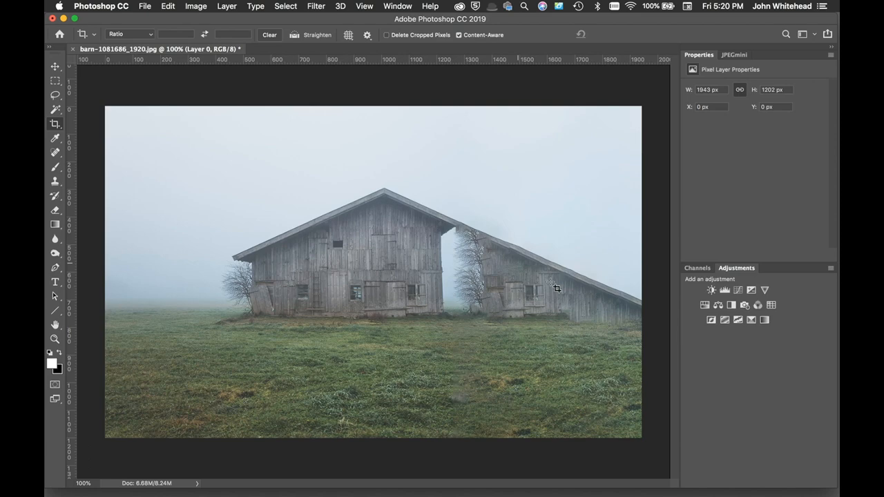
mouse_move(489, 312)
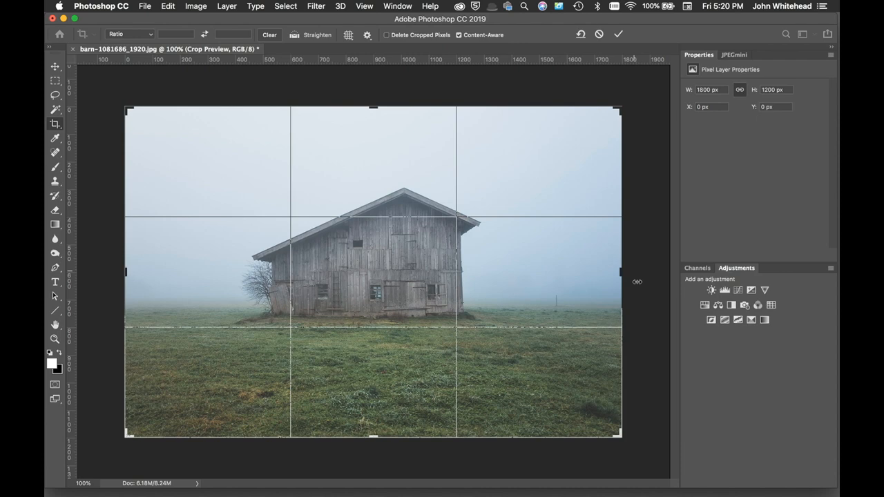
drag(620, 271, 648, 270)
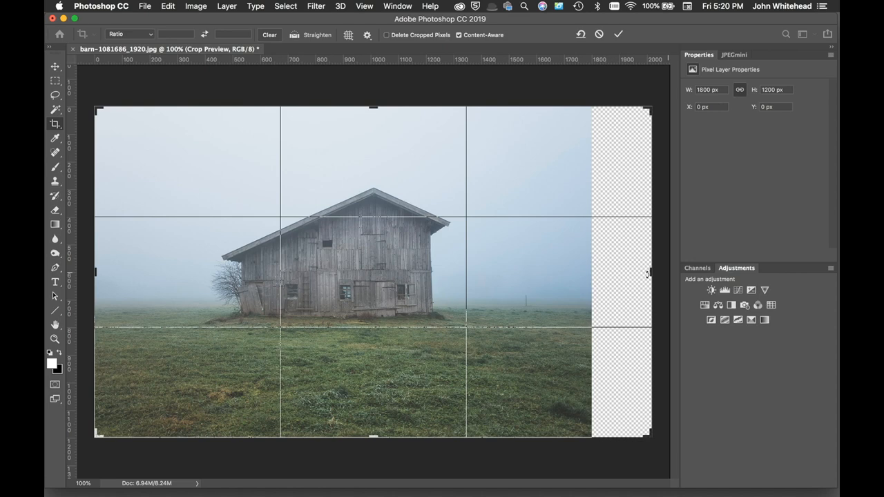
mouse_move(617, 330)
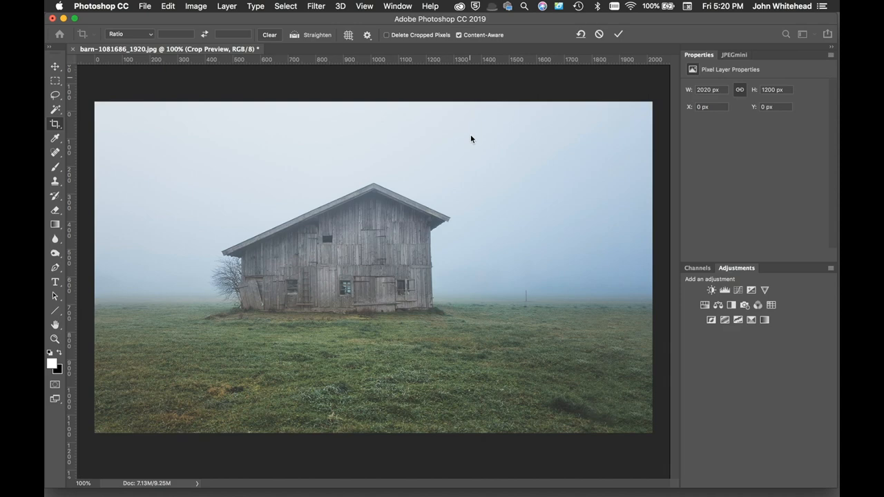
click(618, 34)
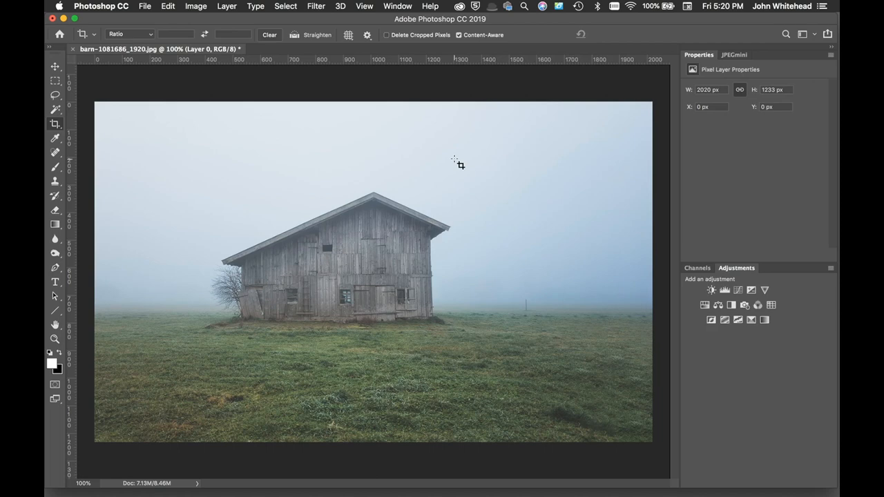
mouse_move(377, 261)
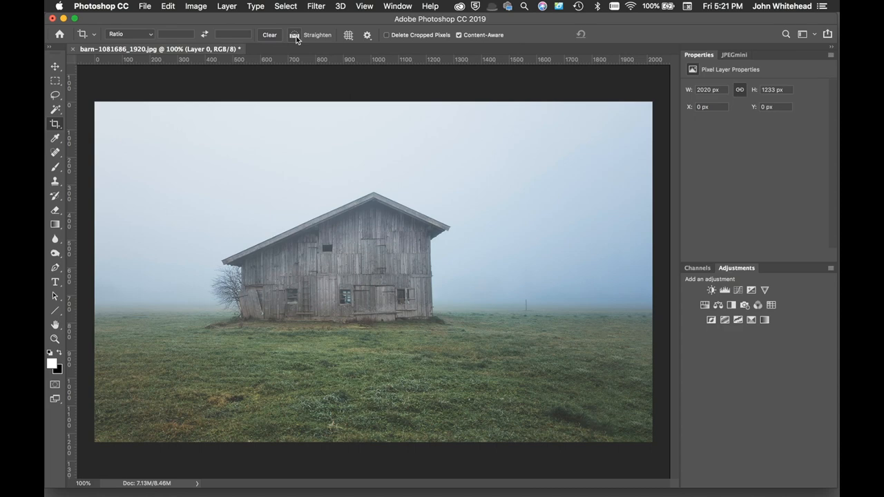
mouse_move(138, 338)
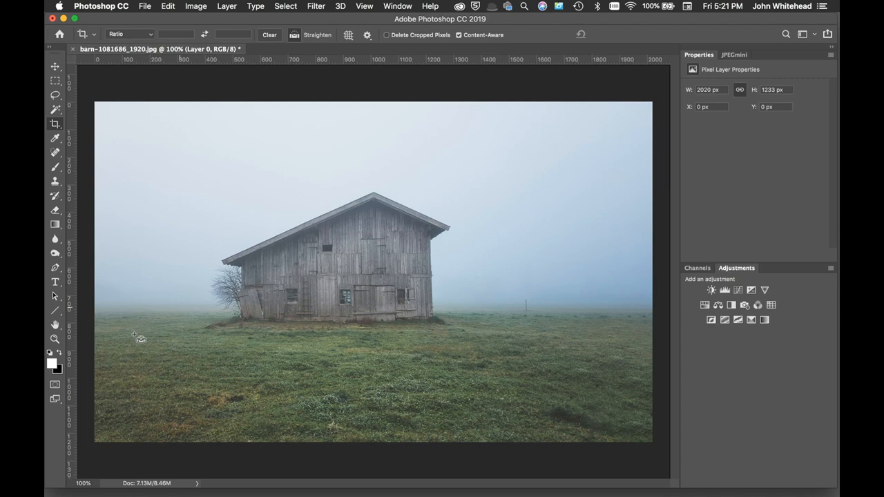
mouse_move(102, 317)
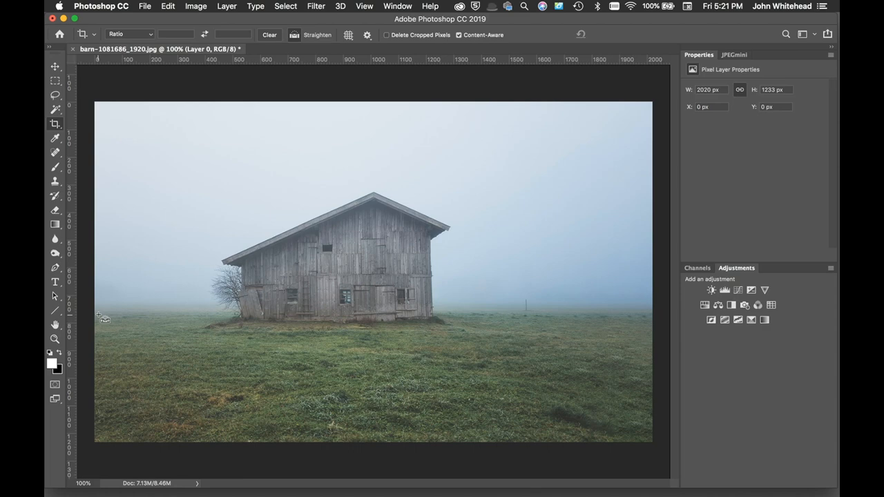
Straighten the photo by tracing the misty horizon line
drag(99, 315, 647, 312)
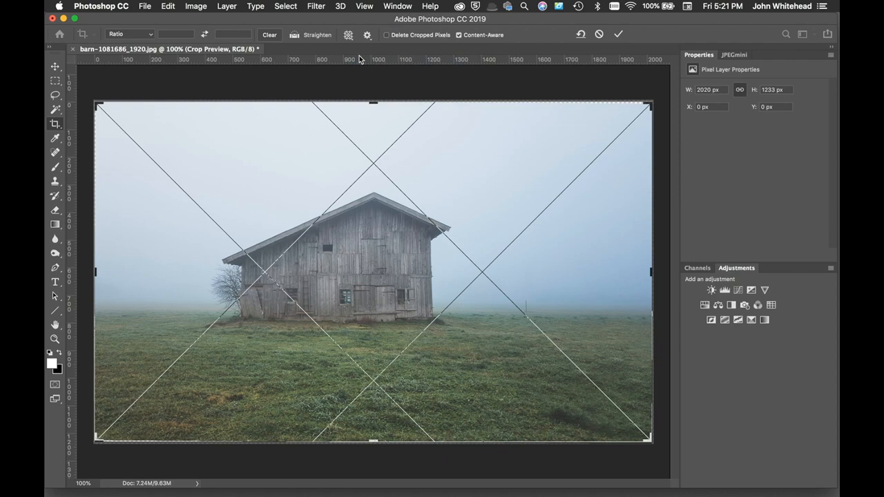
Cycle the crop overlay through Golden Ratio and Golden Spiral, ending on Rule of Thirds
click(348, 34)
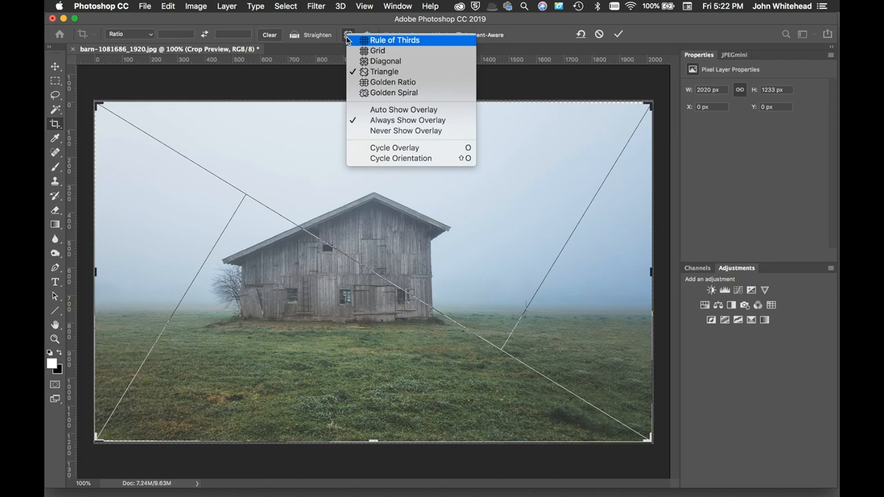
click(393, 81)
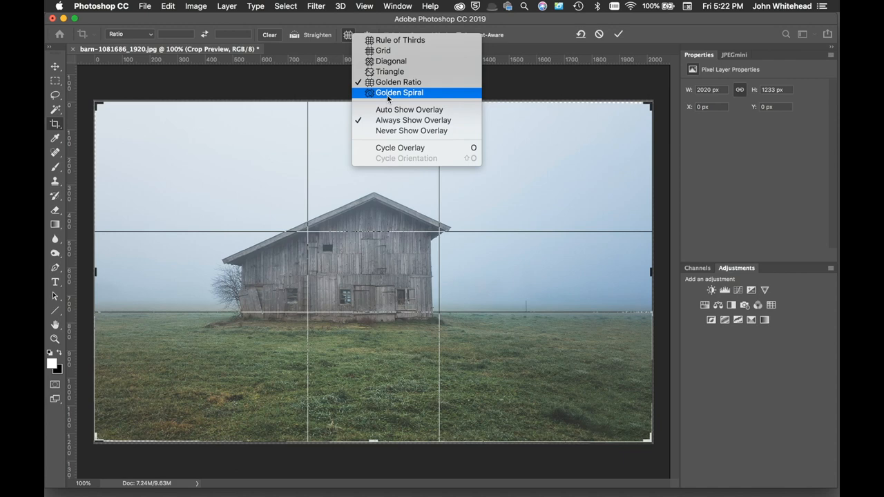
click(399, 92)
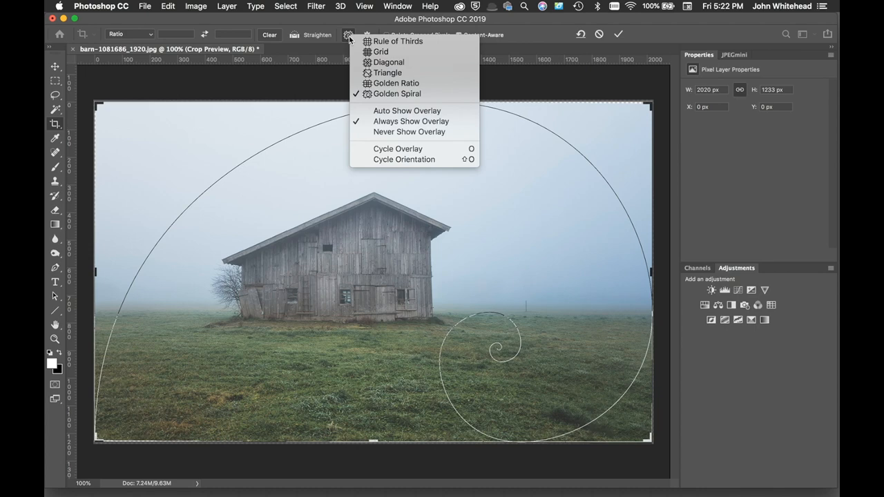
click(368, 33)
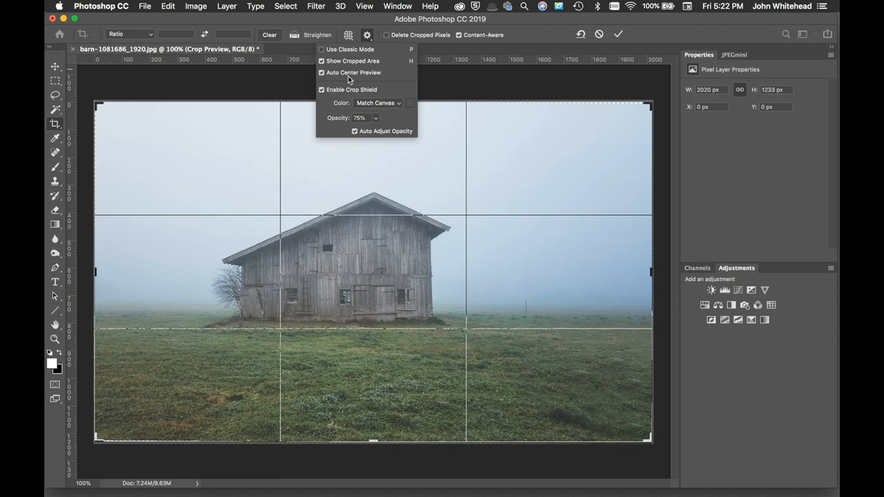
Uncheck Content-Aware in the crop settings and commit the crop at 2020 × 1233 px
click(321, 73)
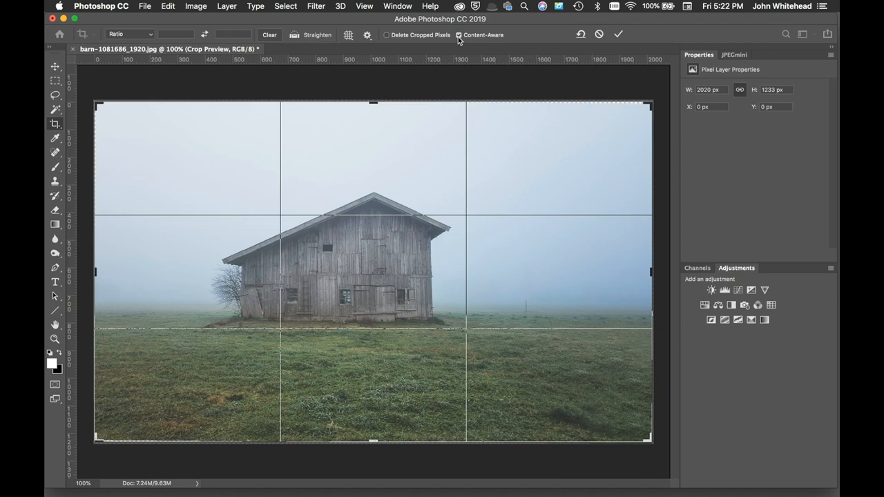
click(599, 35)
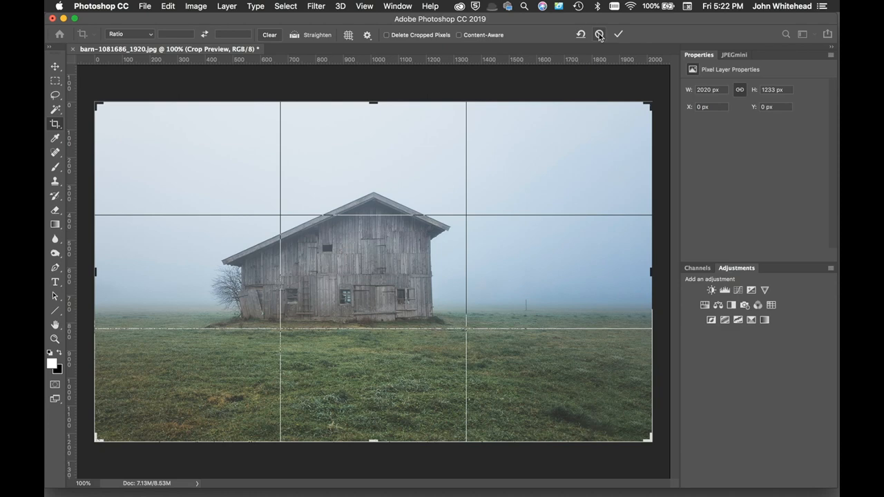
mouse_move(618, 34)
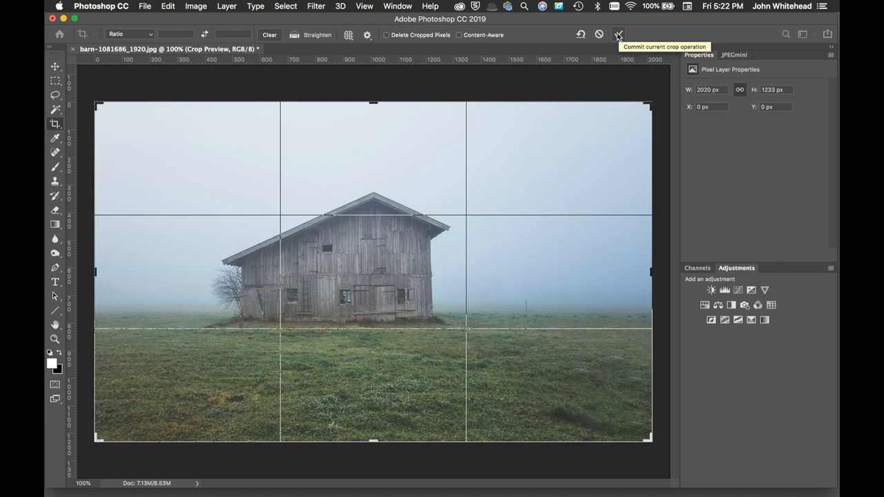
click(618, 35)
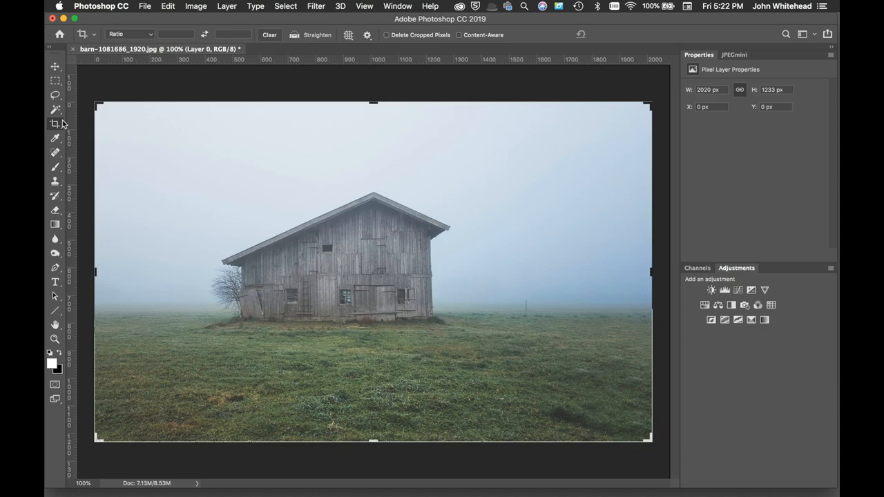